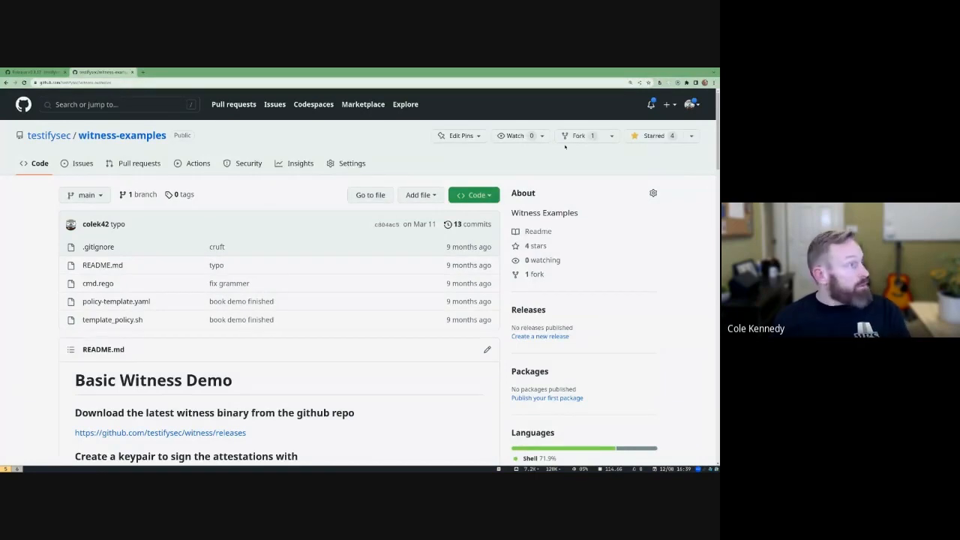
mouse_move(48, 135)
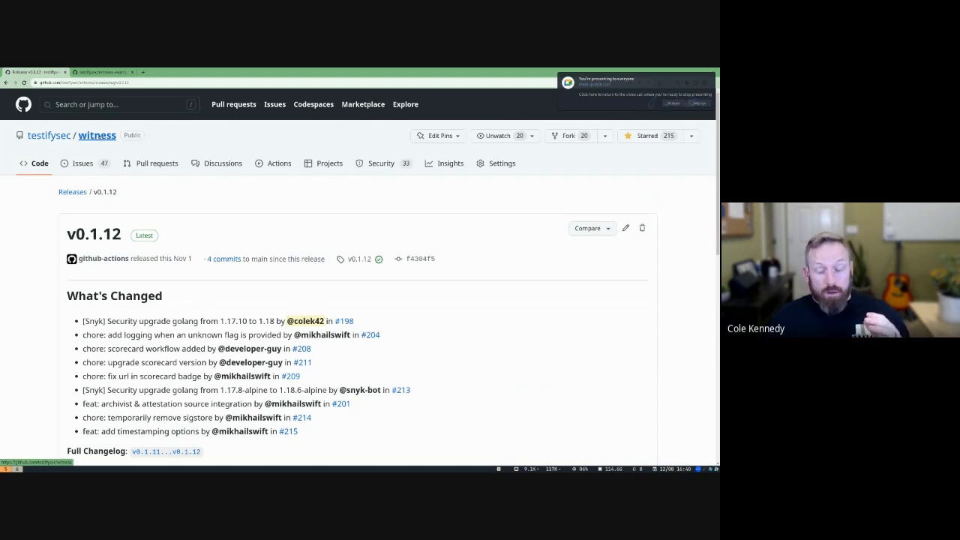
Step: Scroll down the witness v0.1.12 release page to read its list of changes
scroll("down", 3)
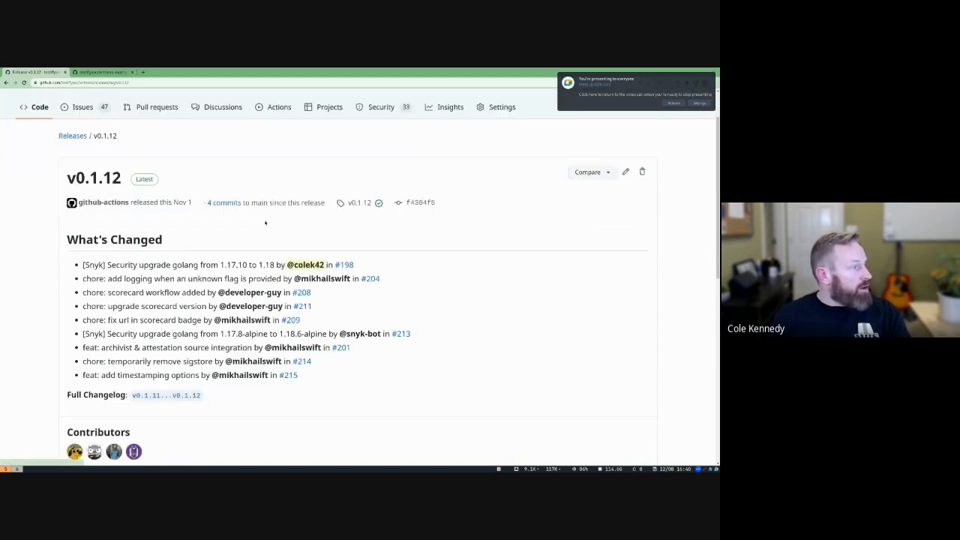
scroll("down", 3)
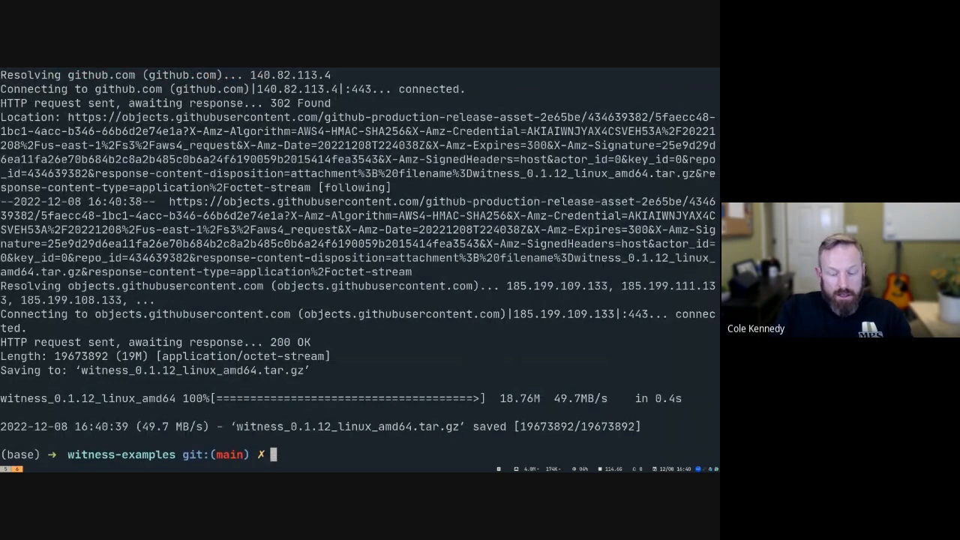
Step: Extract witness_0.1.12_linux_amd64.tar.gz and confirm ./witness reports version v0.1.12
type("openssl")
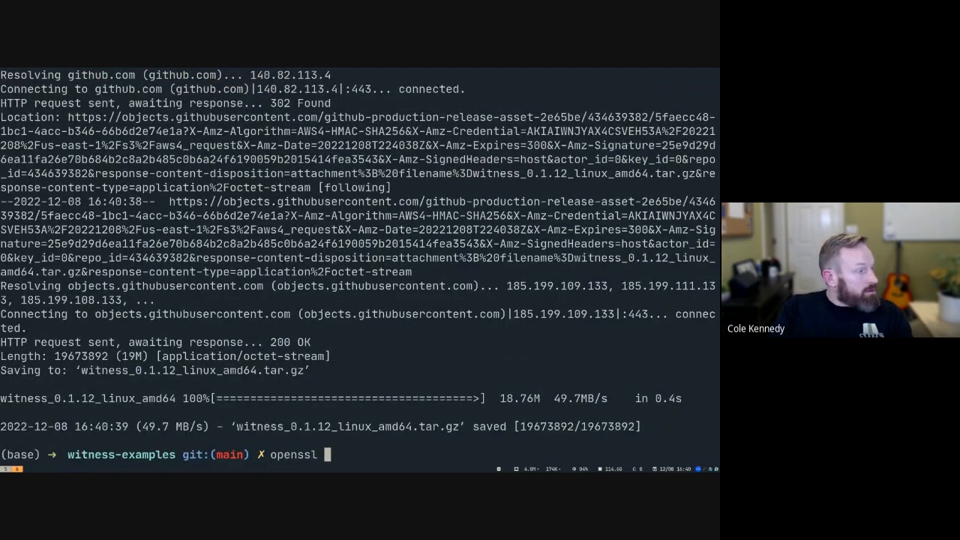
key("enter")
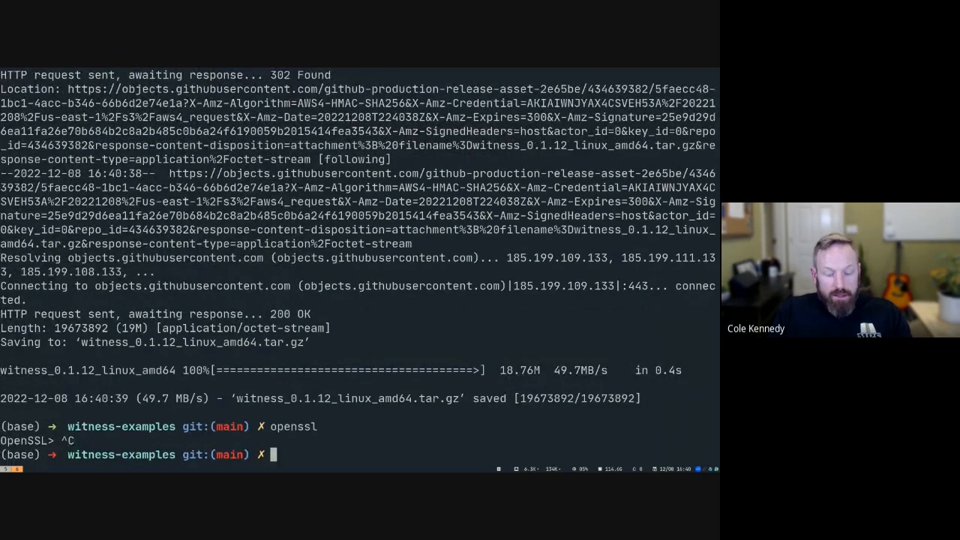
type("tar -xzf witness_0.1.12_linux_arm64.tar.gz")
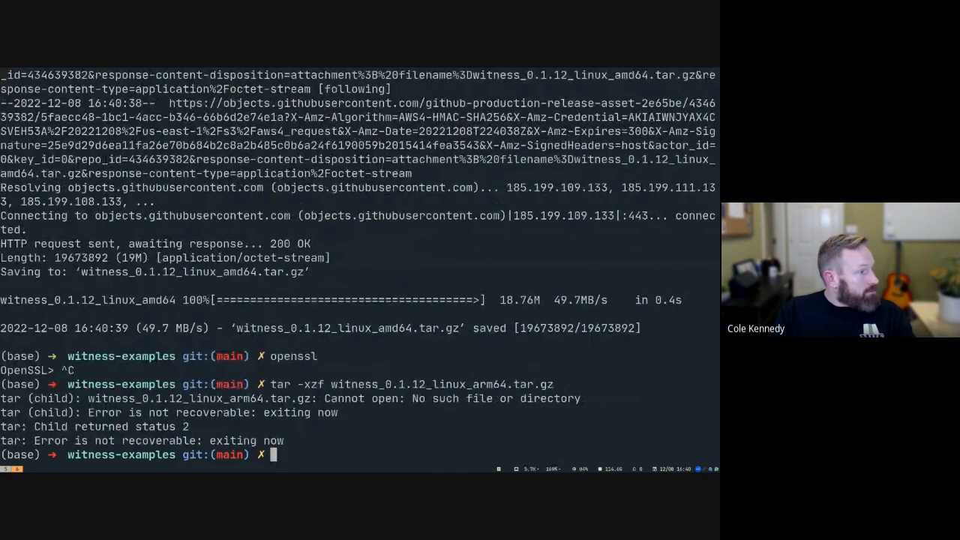
type("tar -xzf witness_0.1.12_linux_amd64.tar.gz")
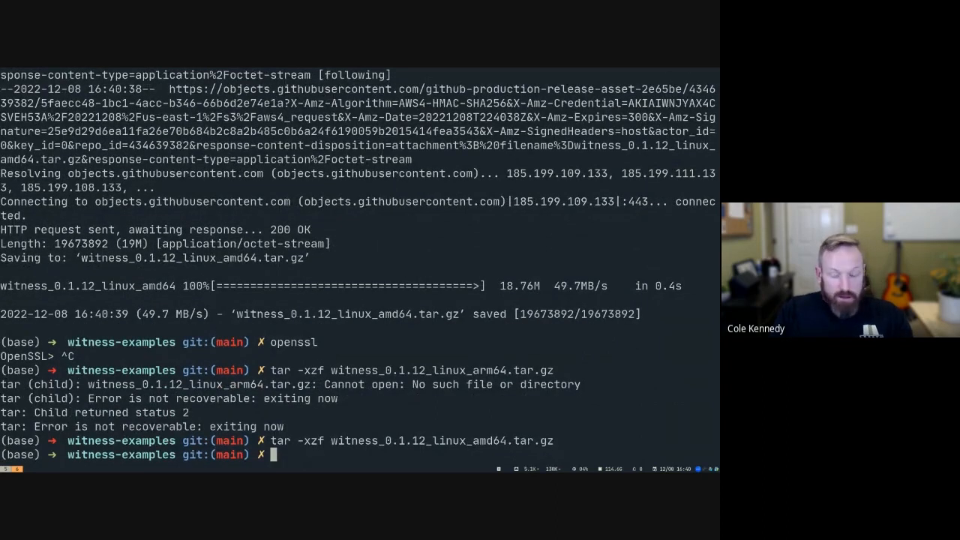
type("ls")
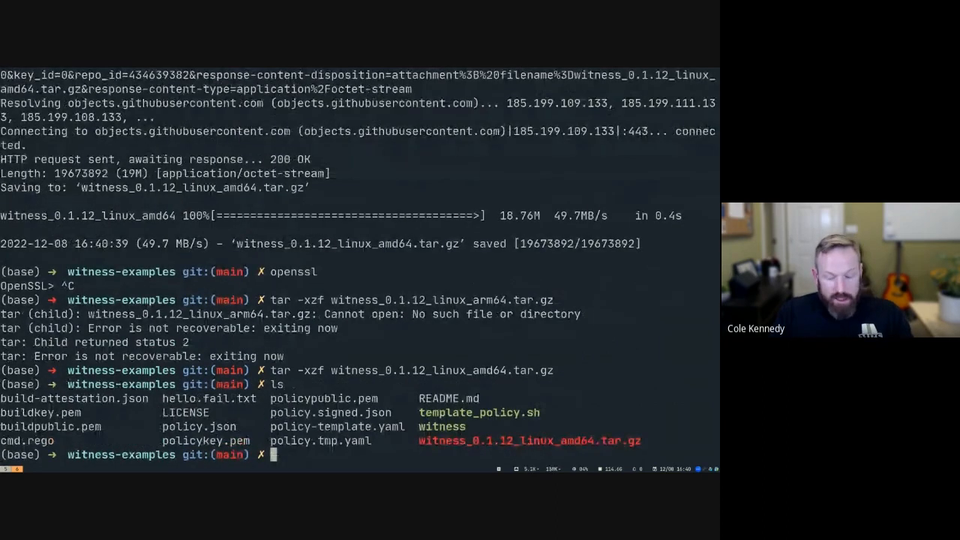
type("./witness")
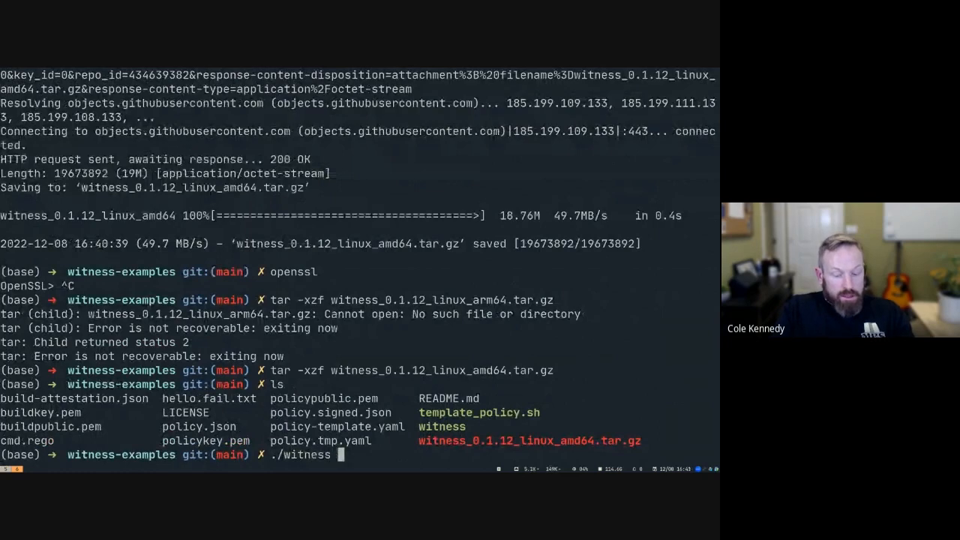
type("version")
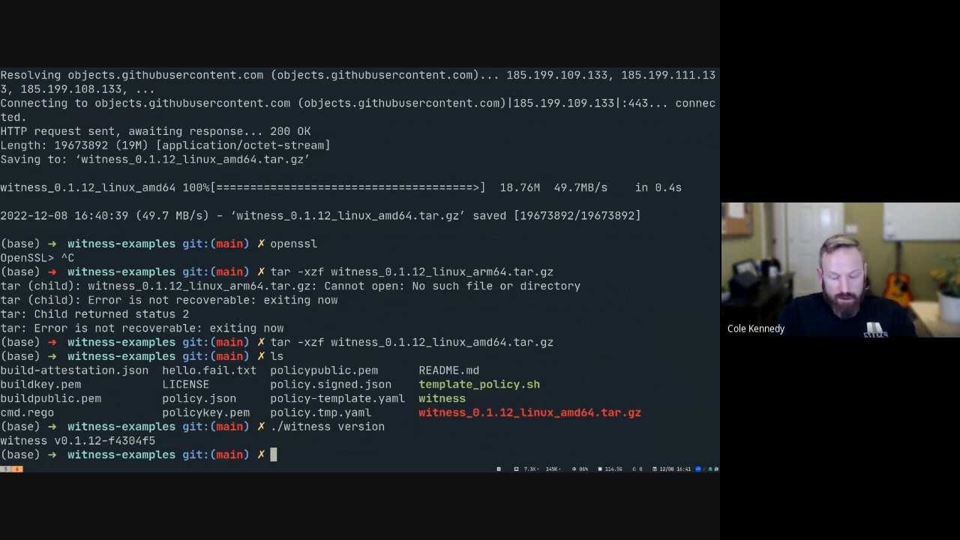
Step: Copy the witness binary into place, then remove the extracted binary and the *.tar.gz archive
type("cp")
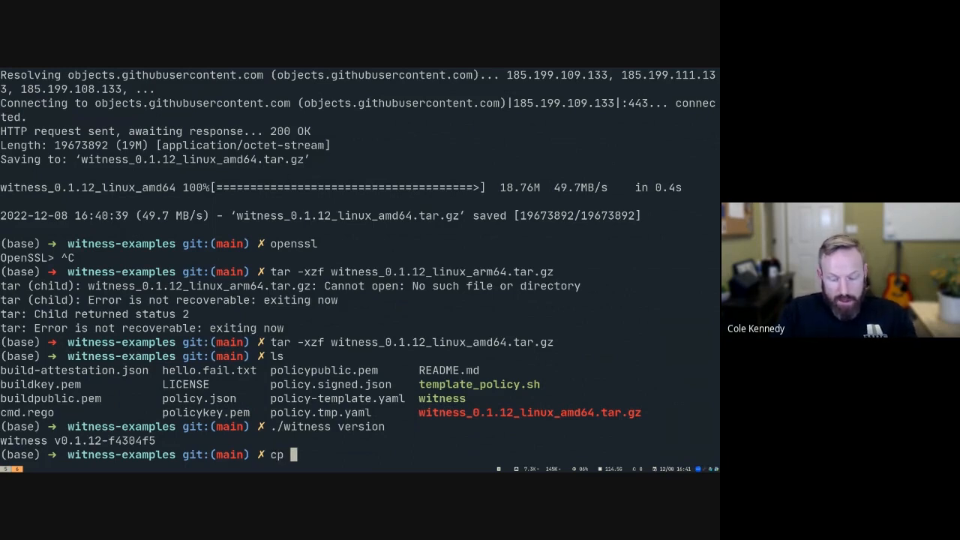
type("witness `which witness")
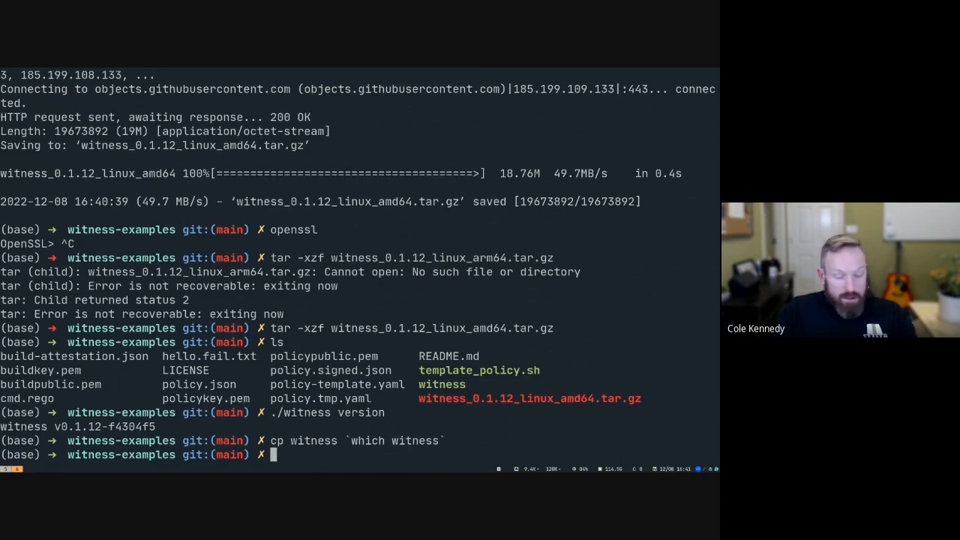
type("rm")
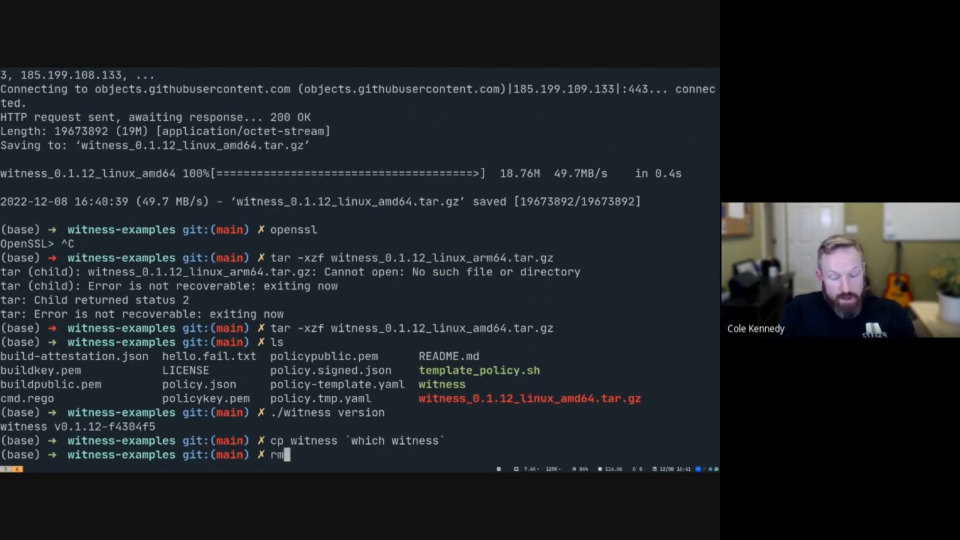
type("witness")
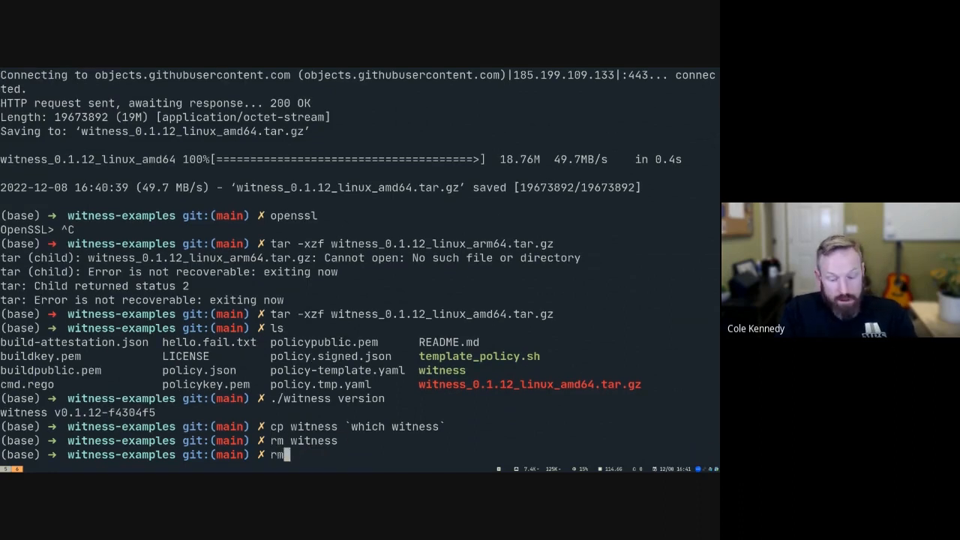
type("*.tar")
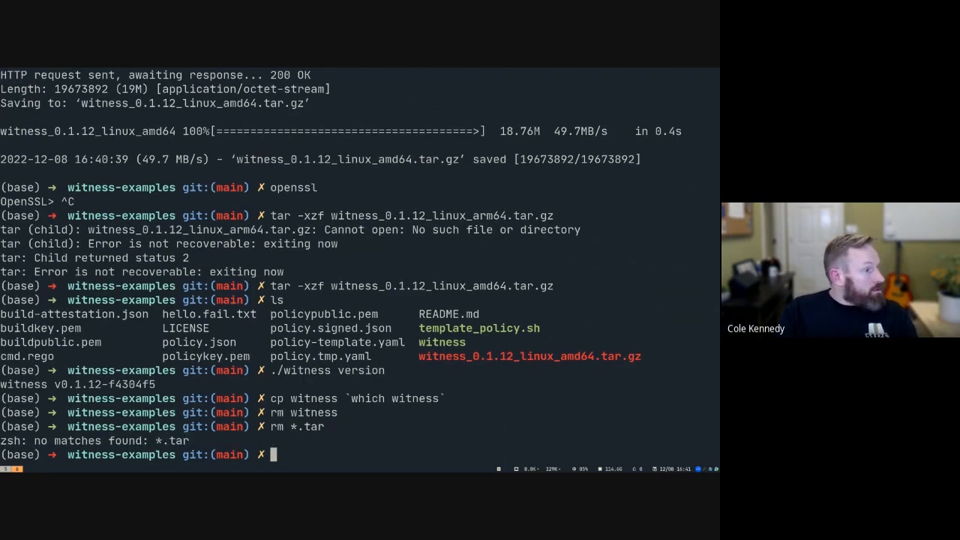
type("rm *.tar.gz")
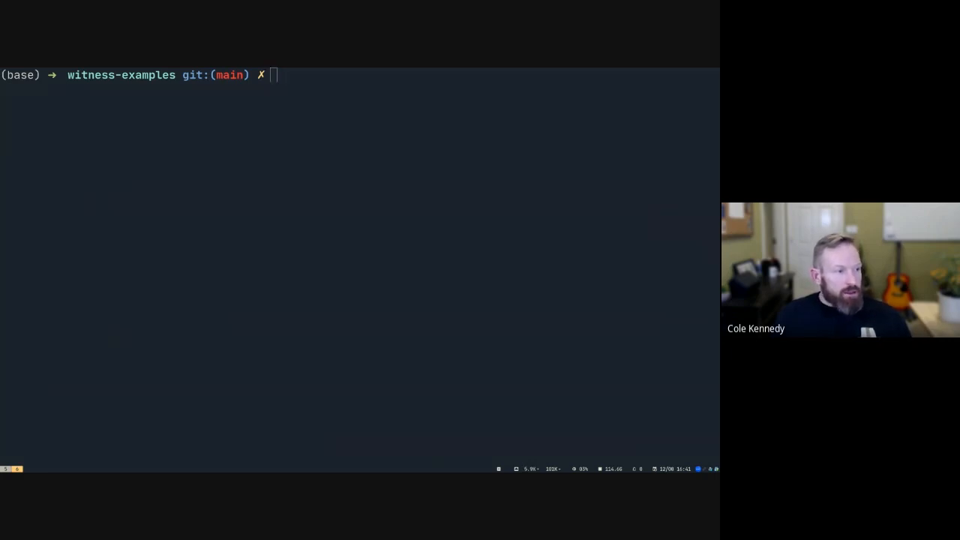
Step: Generate 2048-bit RSA buildkey.pem with openssl and export its public key as buildpublic.pem
type("openssl genrsa -out buildkey.pem 2048")
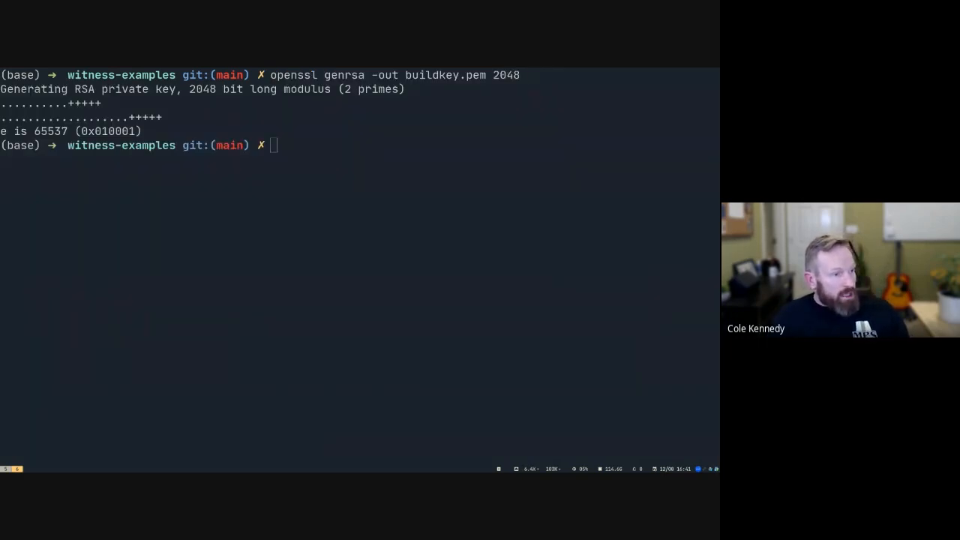
type("openssl rsa -in buildkey.pem -outform PEM -pubout -out buildpublic.pem")
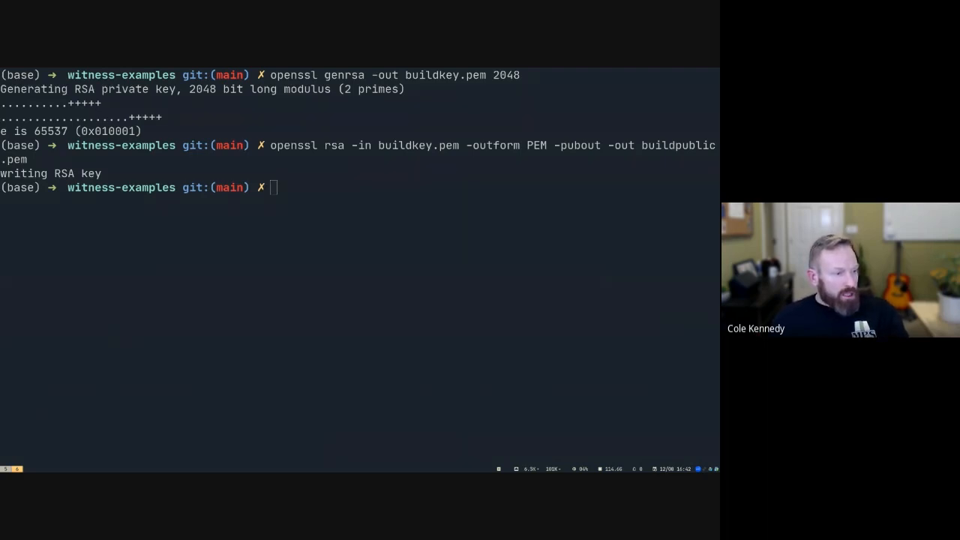
type("witness run -s build -k buildkey.pem -o build-attestation.json -- bash -c \"echo 'hello' > hello.txt\"")
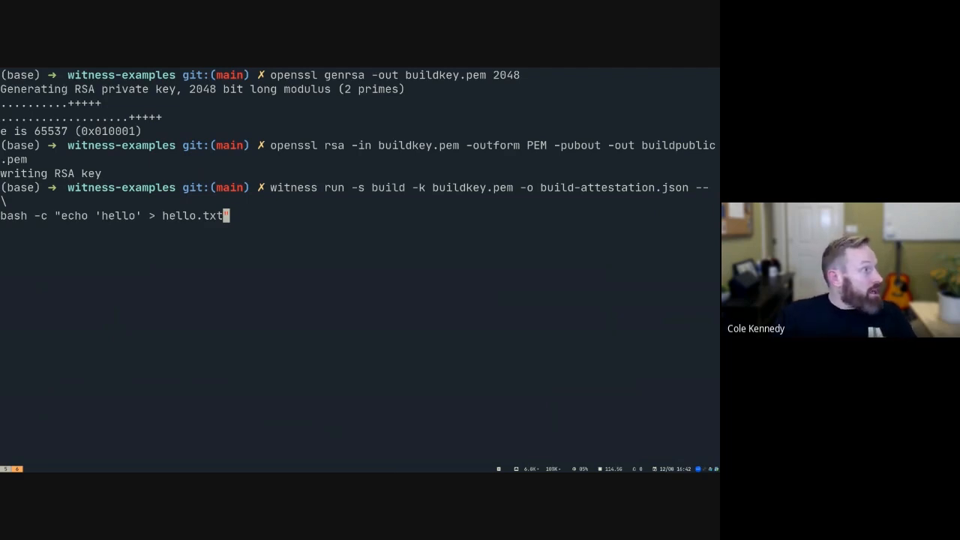
Step: Run the witness build step echoing 'hello' into hello.txt, producing build-attestation.json signed with buildkey.pem
type("\"")
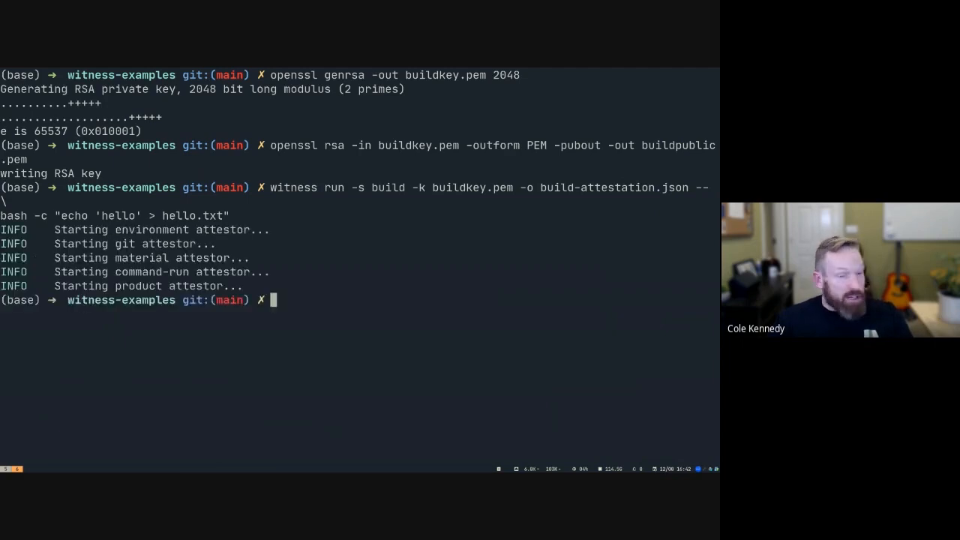
mouse_move(563, 324)
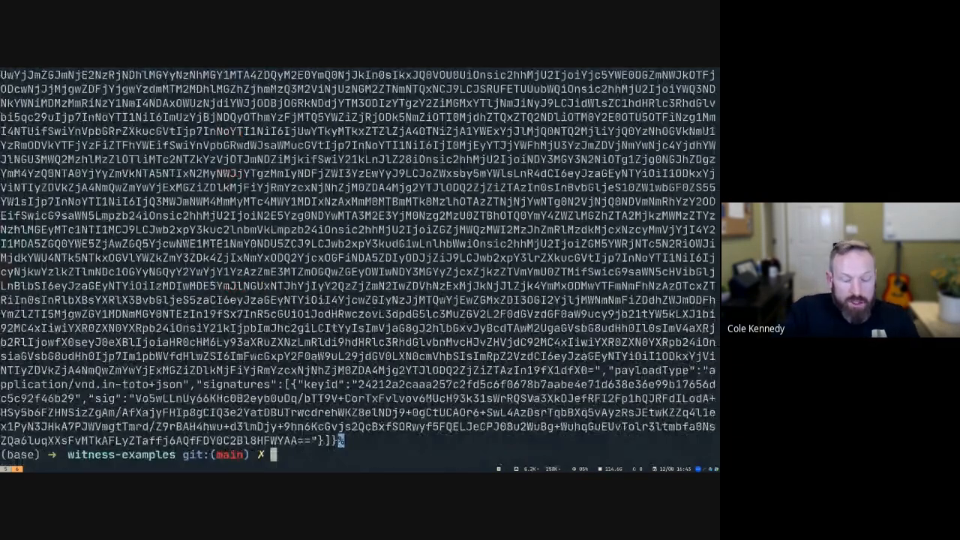
Step: Decode build-attestation.json's payload with jq and base64 and read the command-run and product sections
type("cat build-attestation.json | jq -r .payload | base64 -d | jq .")
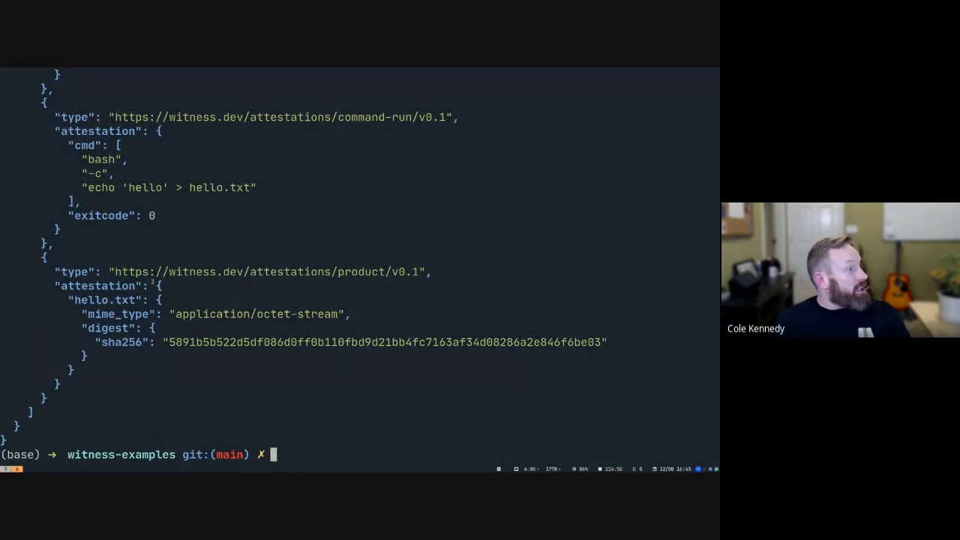
double_click(387, 342)
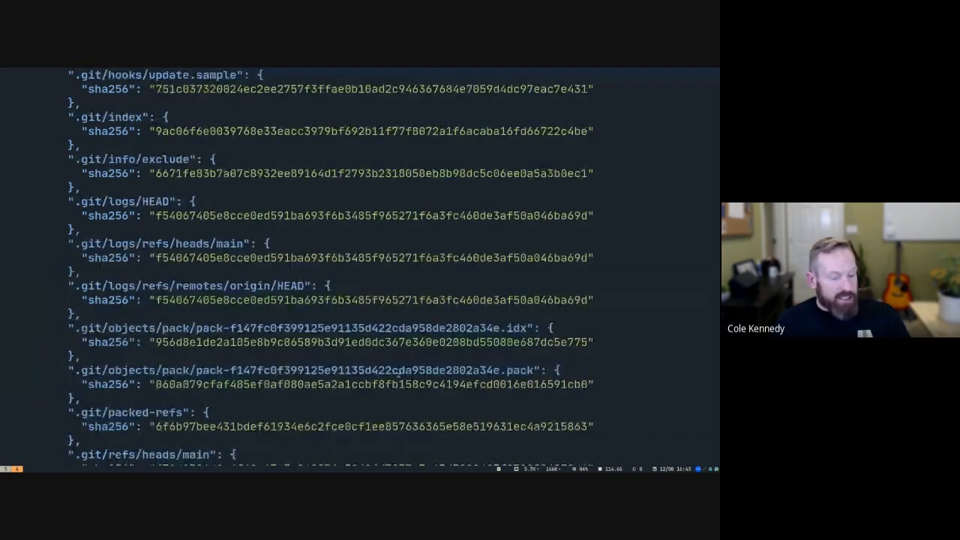
scroll("down", 3)
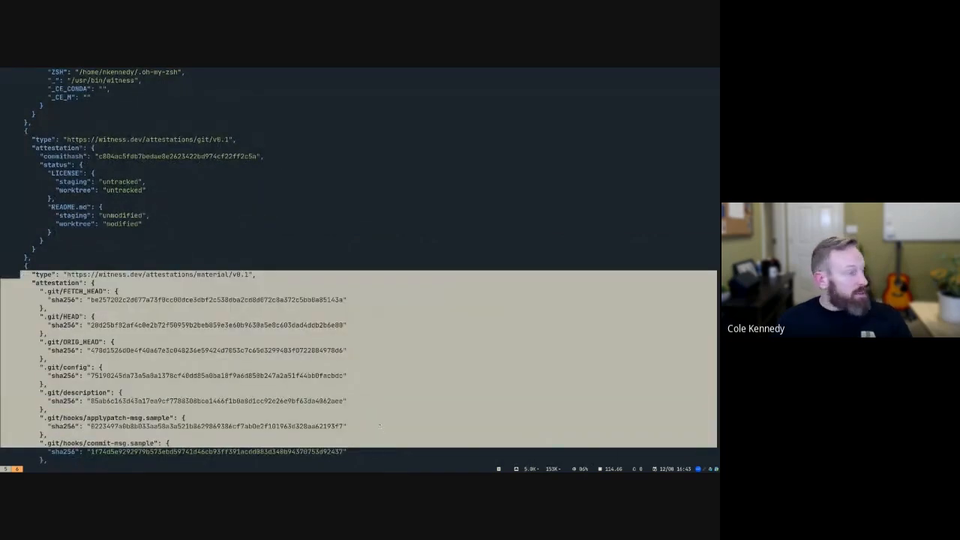
scroll("down", 3)
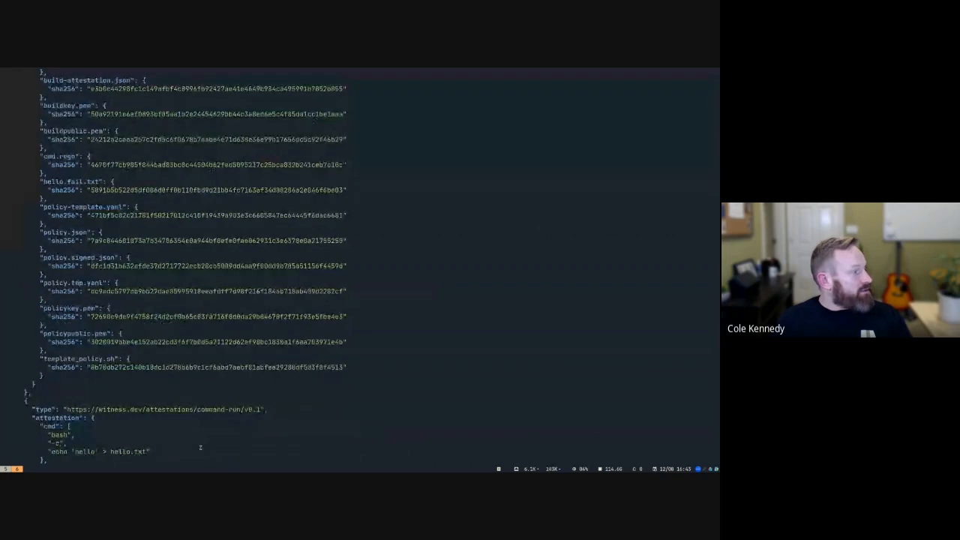
scroll("down", 3)
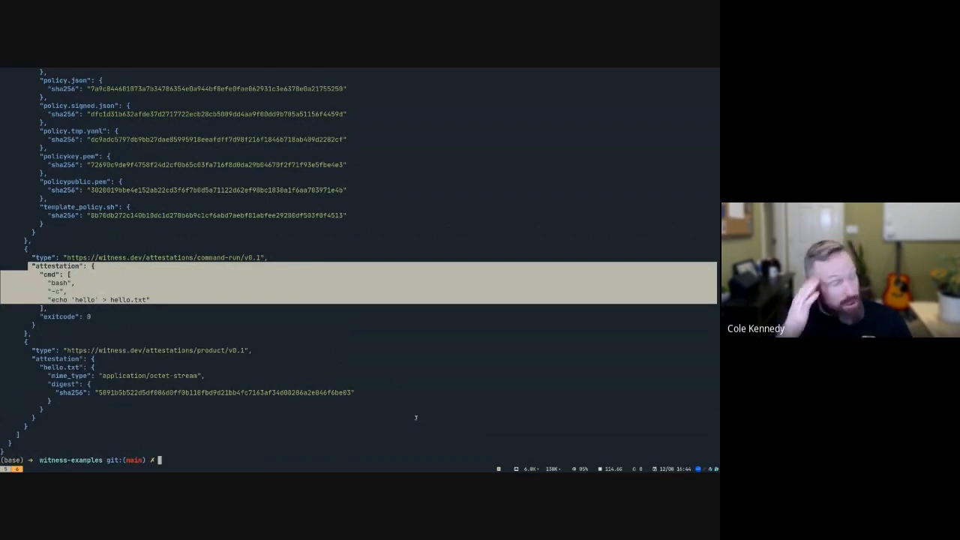
Step: Print the decoded attestation again and re-enter the witness run build command
type("cat build-attestation.json | jq -r .payload | base64 -d | jq .")
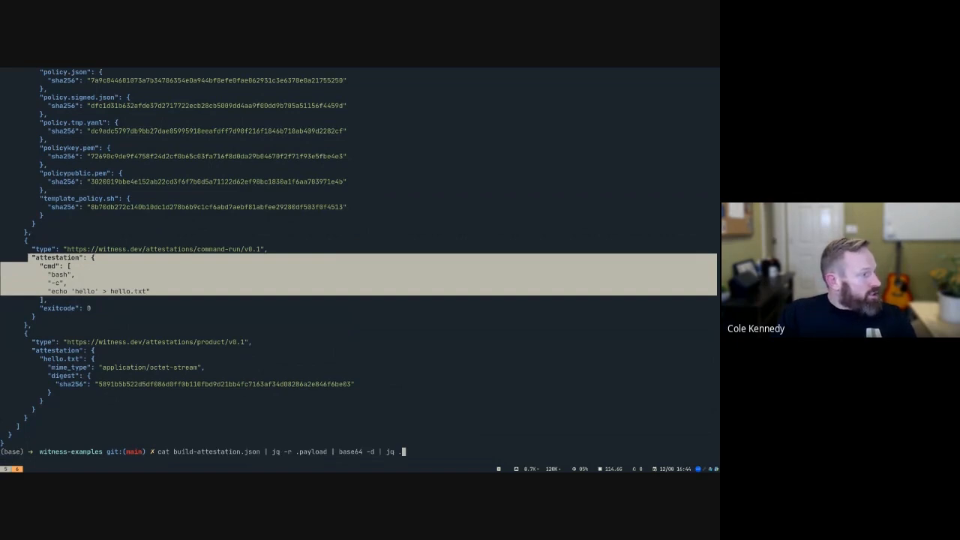
type("witness run -s build -k buildkey.pem -o build-attestation.json -- \\")
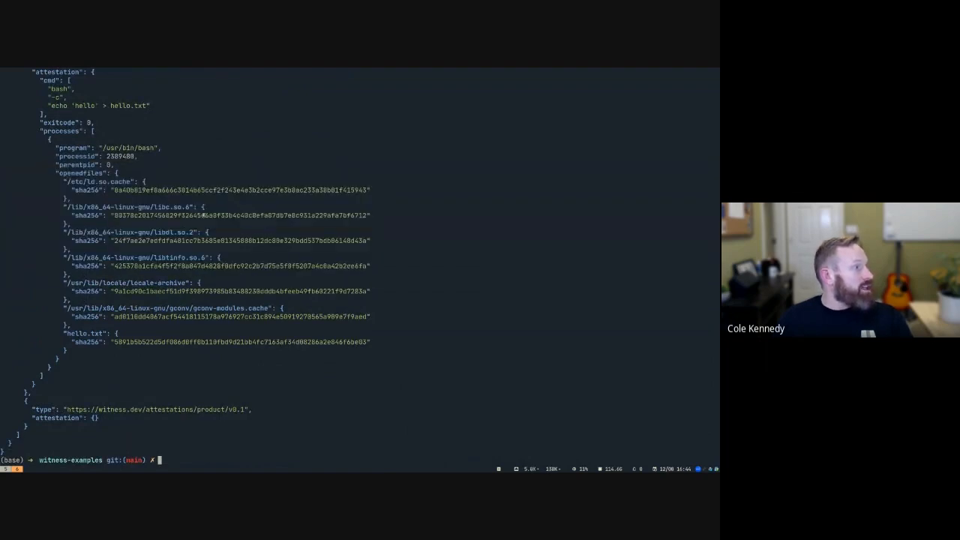
double_click(240, 216)
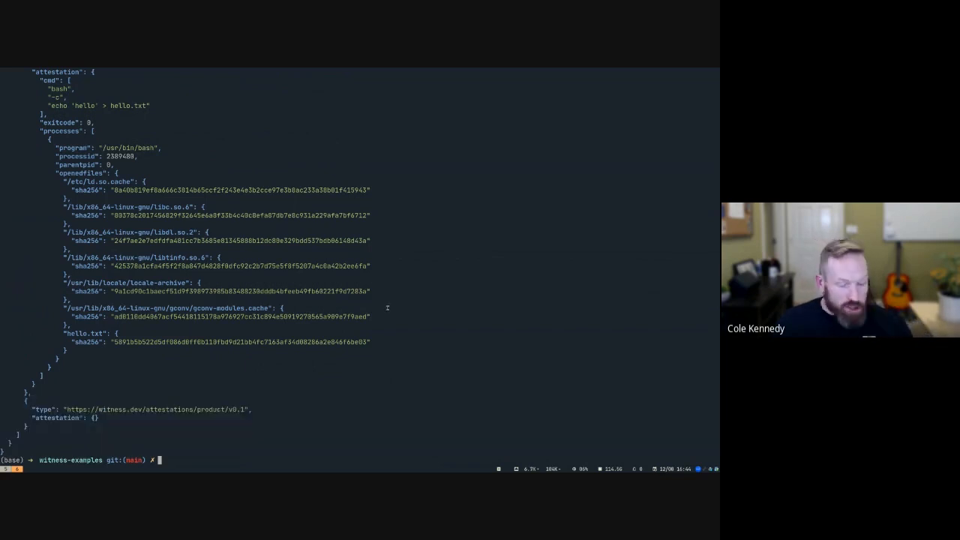
Step: Remove hello.txt before re-running the build under witness
type("rm")
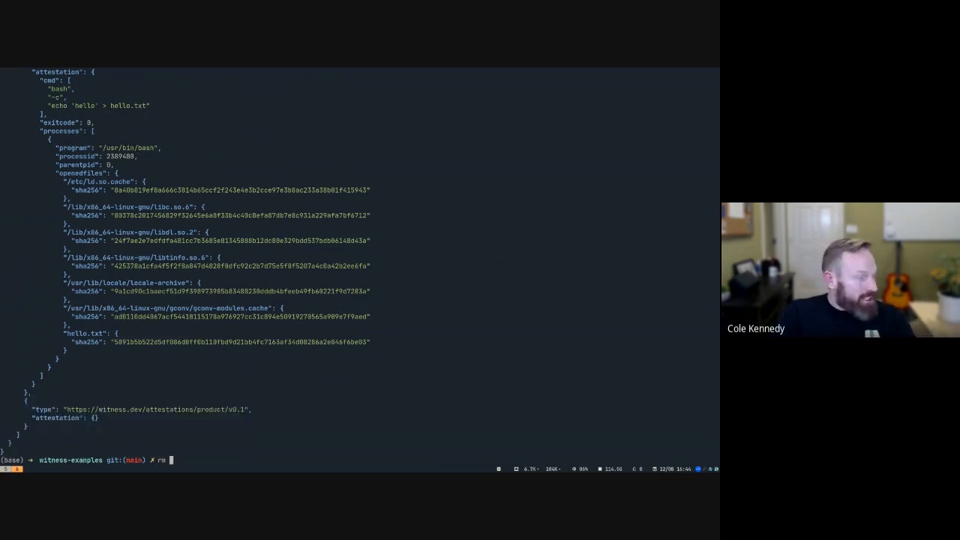
type("hello.txt")
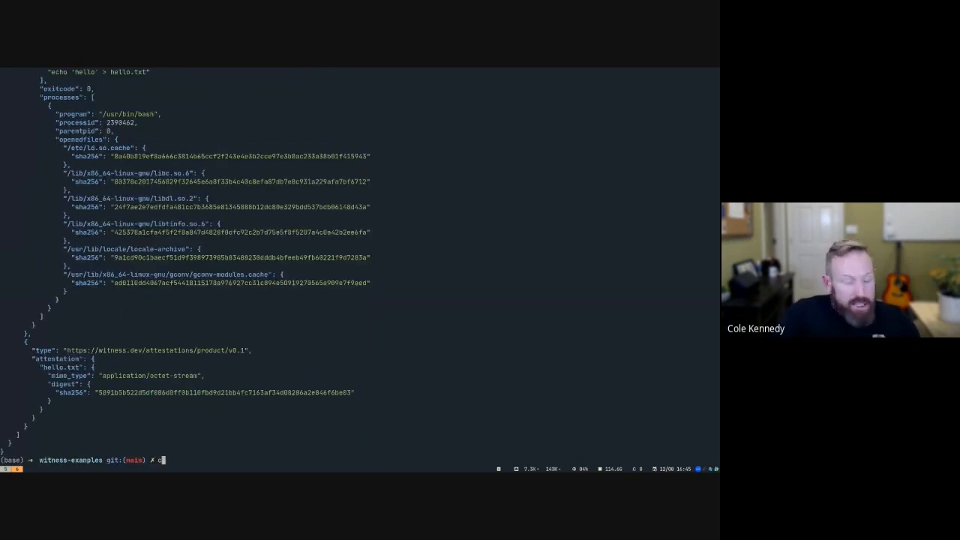
Step: Print the policy file and read its deny rules for non-zero exit code and an unexpected build command
type("at build-attestation.json")
type("cat")
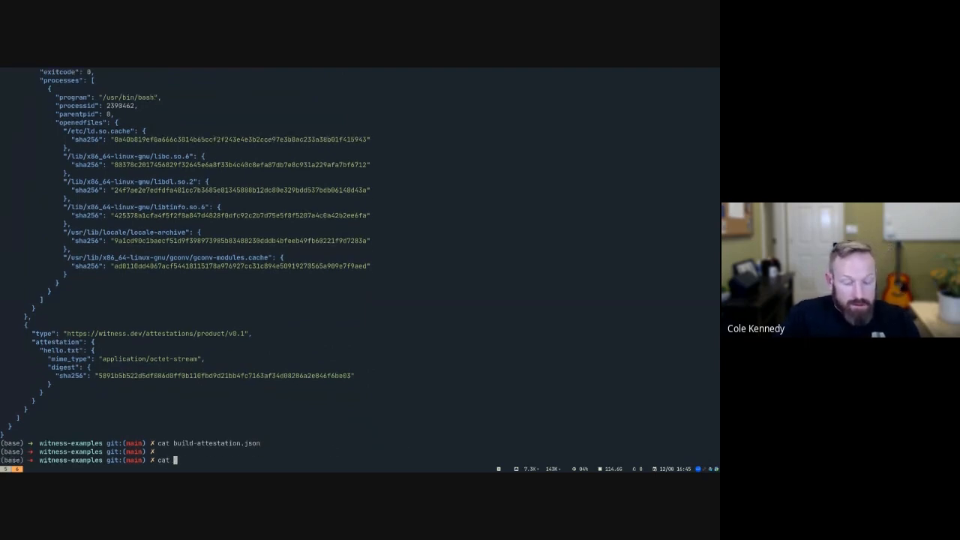
key("Tab")
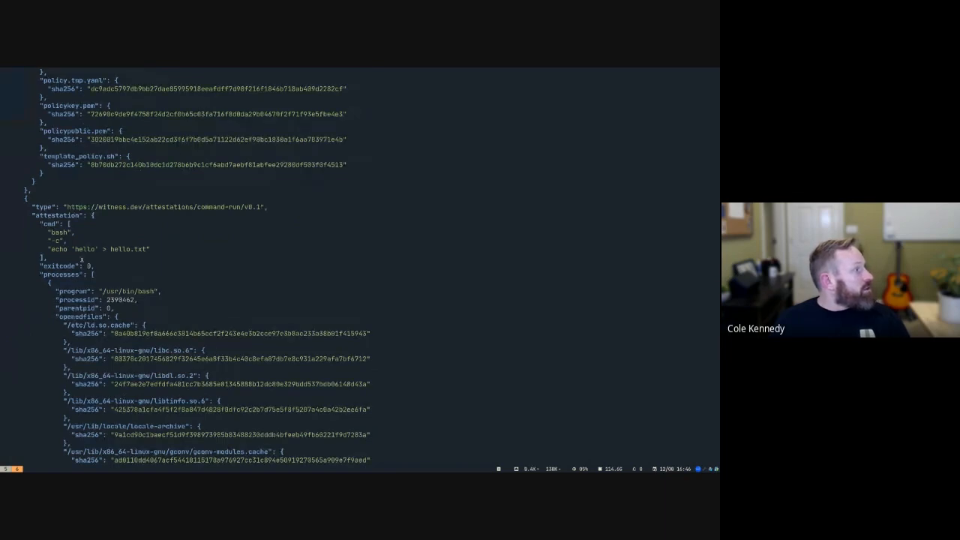
scroll("down", 3)
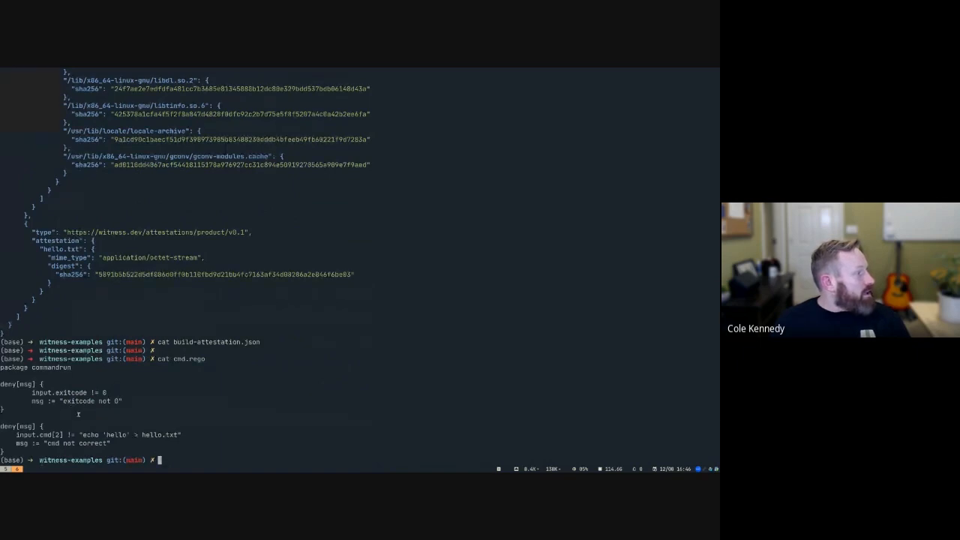
double_click(38, 435)
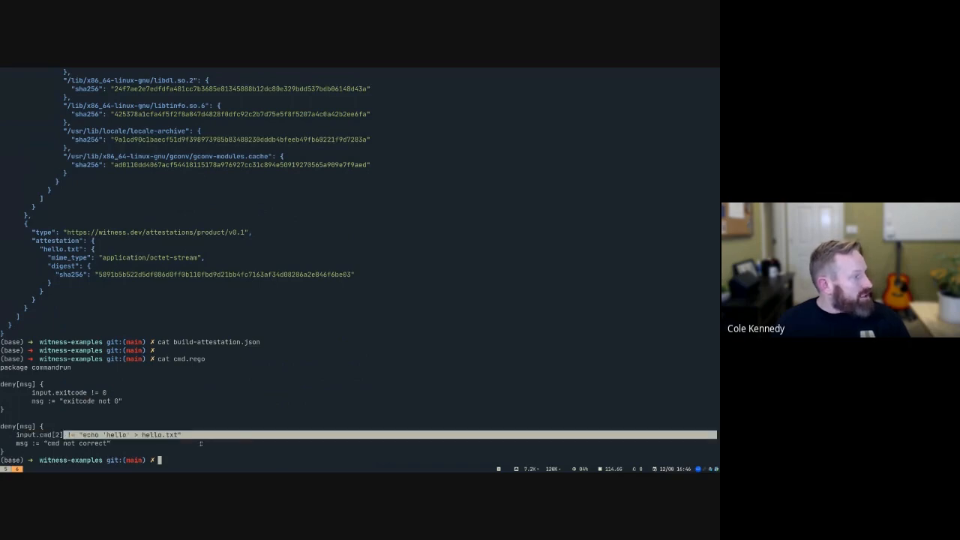
scroll("down", 3)
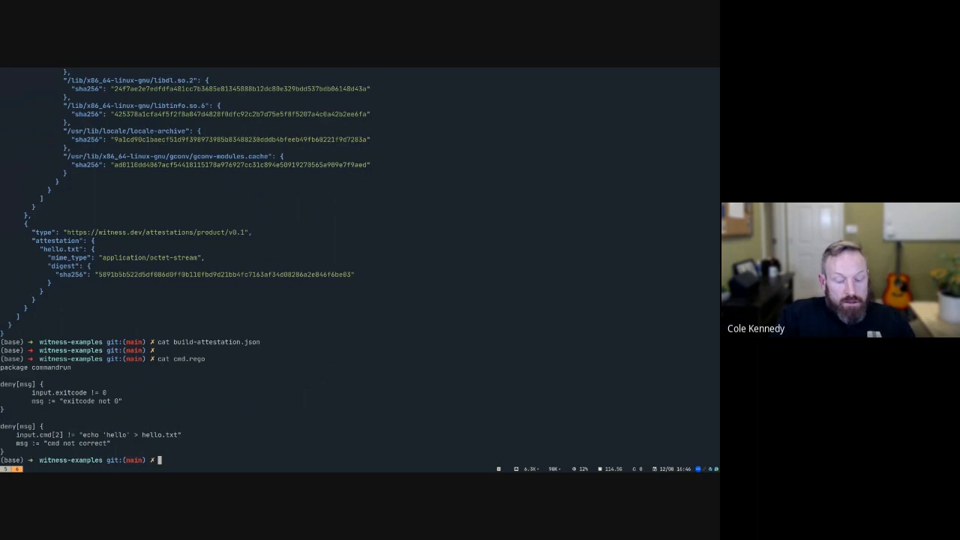
Step: Review policy-template.yaml in vi with its attestation, rego and key placeholders, then quit
type("vim config.jso")
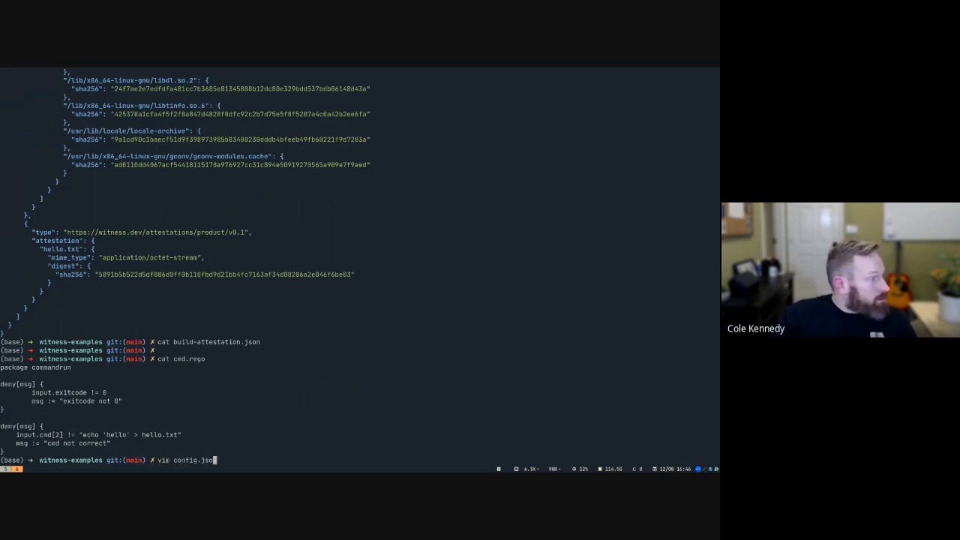
type("pol")
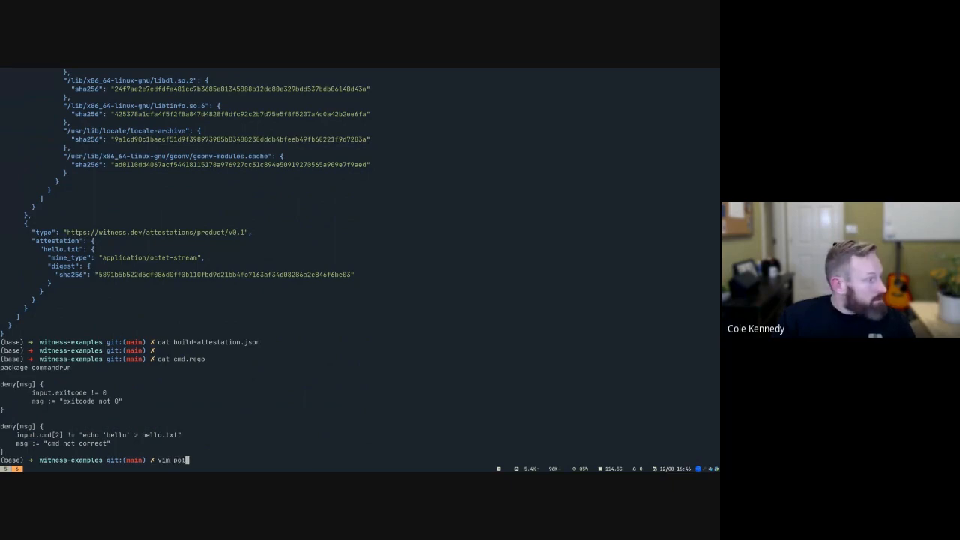
key("Tab")
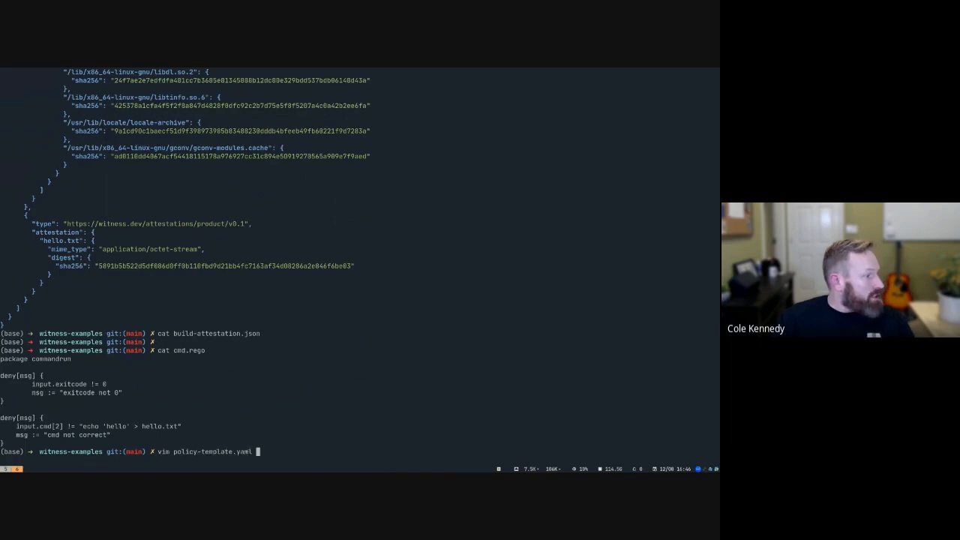
key("Enter")
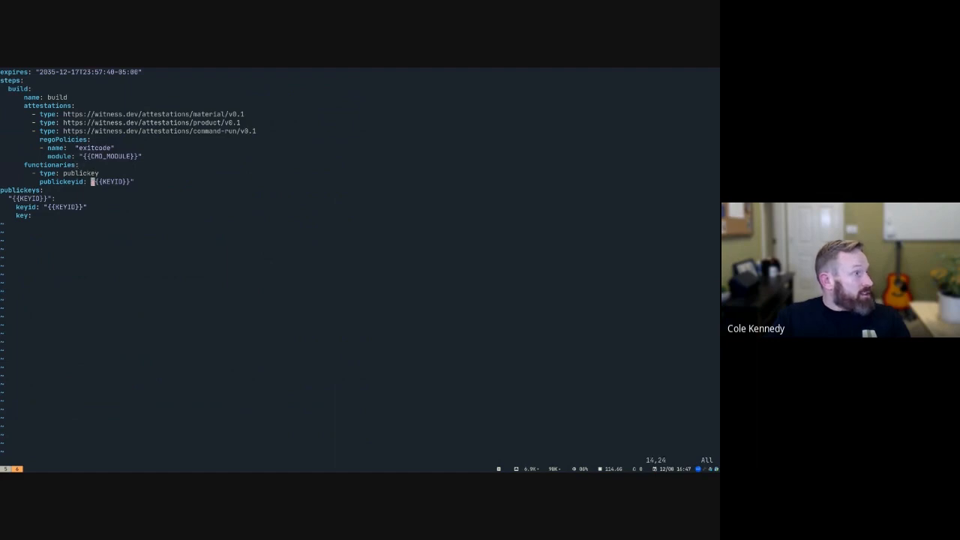
key("Right")
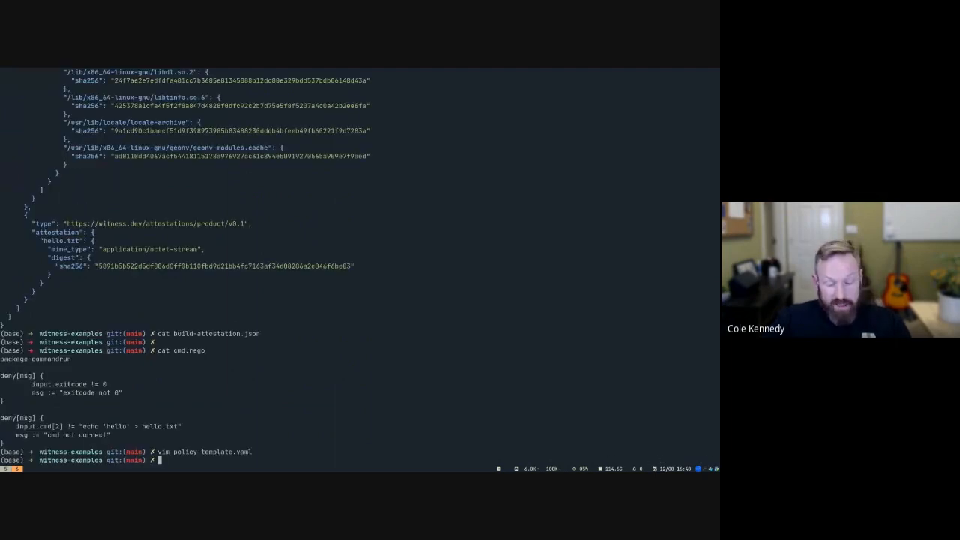
Step: Print and run template_policy.sh, then list files to see the generated policy.json
type("cat template_policy.sh")
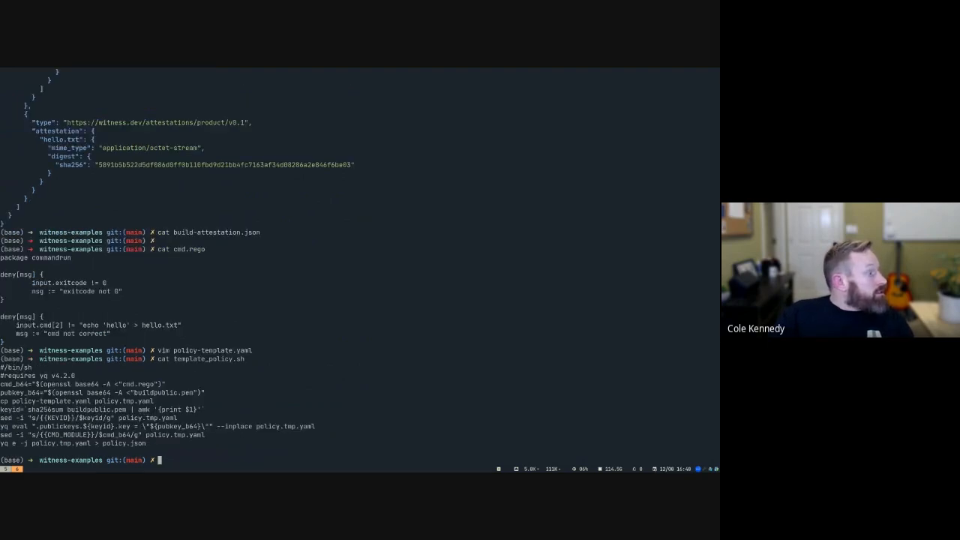
type("vim")
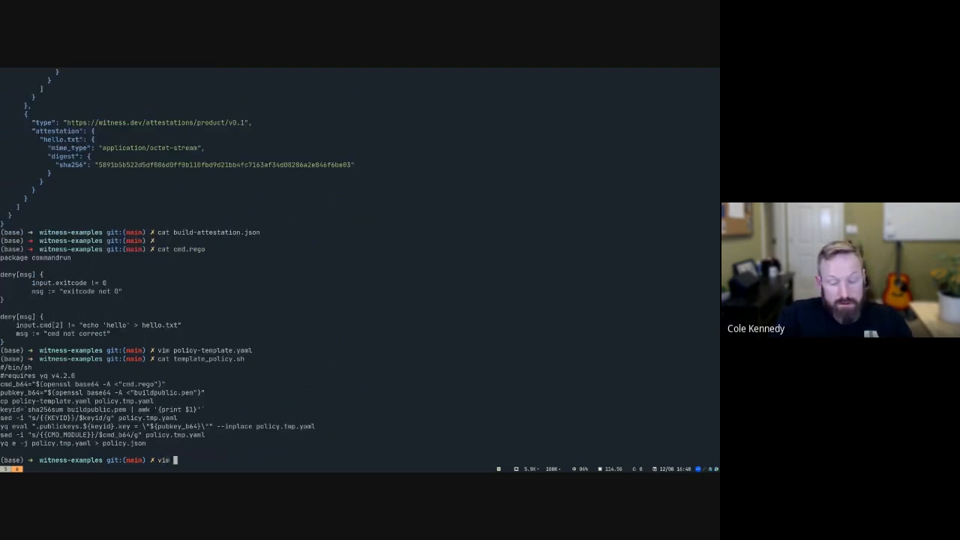
type("template_policy.sh")
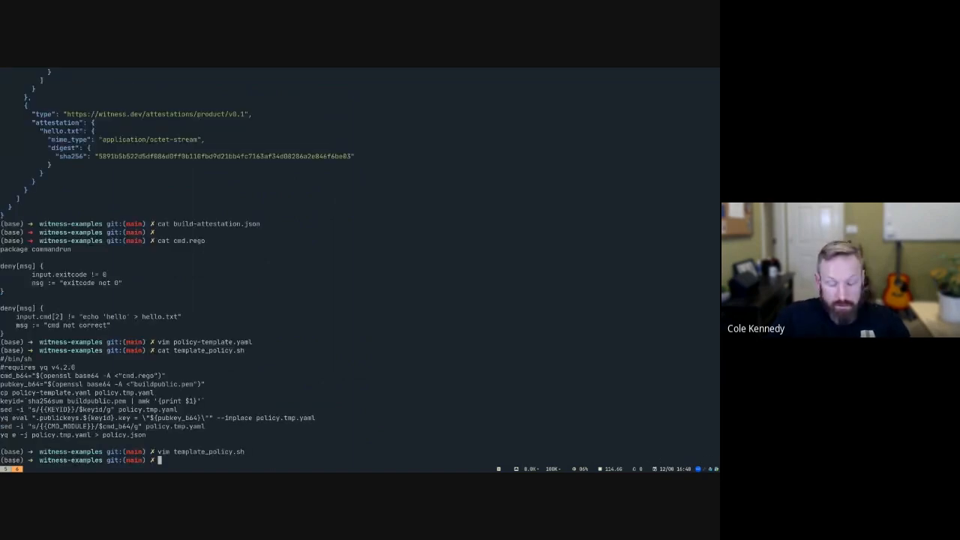
type("./template_policy.sh")
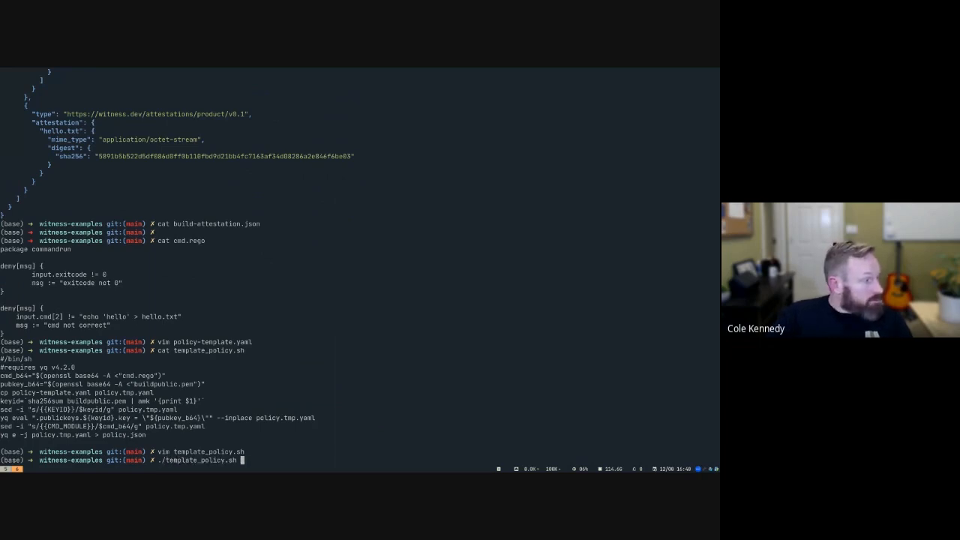
type("vim")
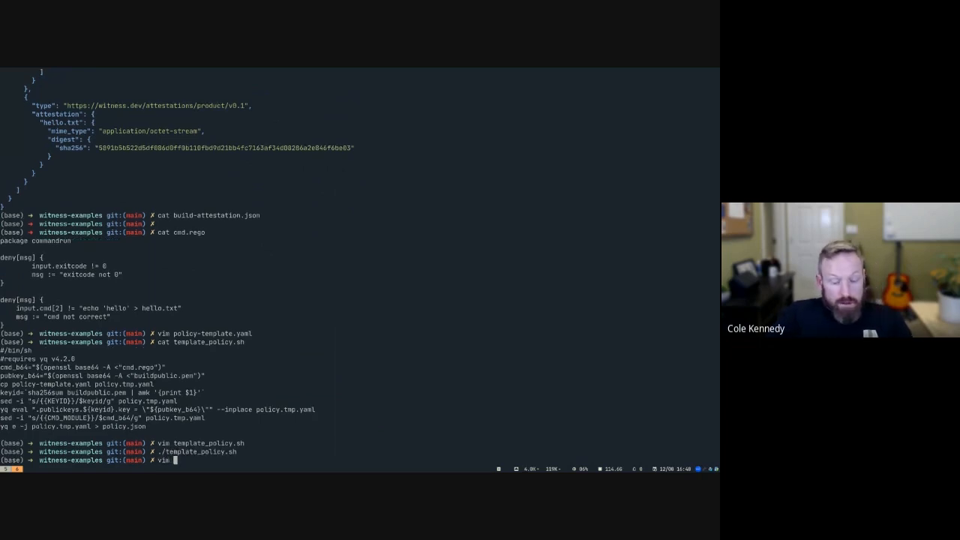
key("Tab")
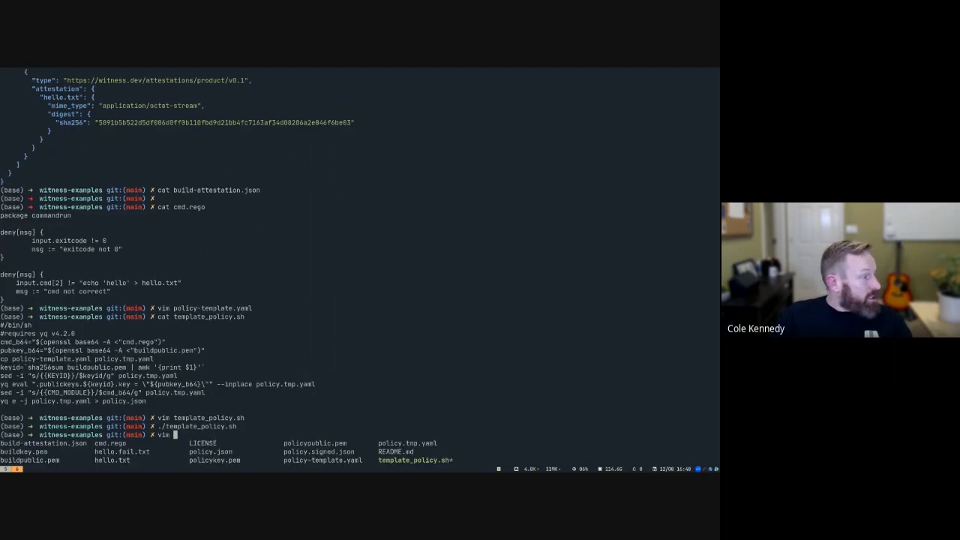
Step: Generate 2048-bit RSA policykey.pem and enter witness sign -k policykey.pem -f policy.json -o policy.signed.json
type("hello.fail.txt")
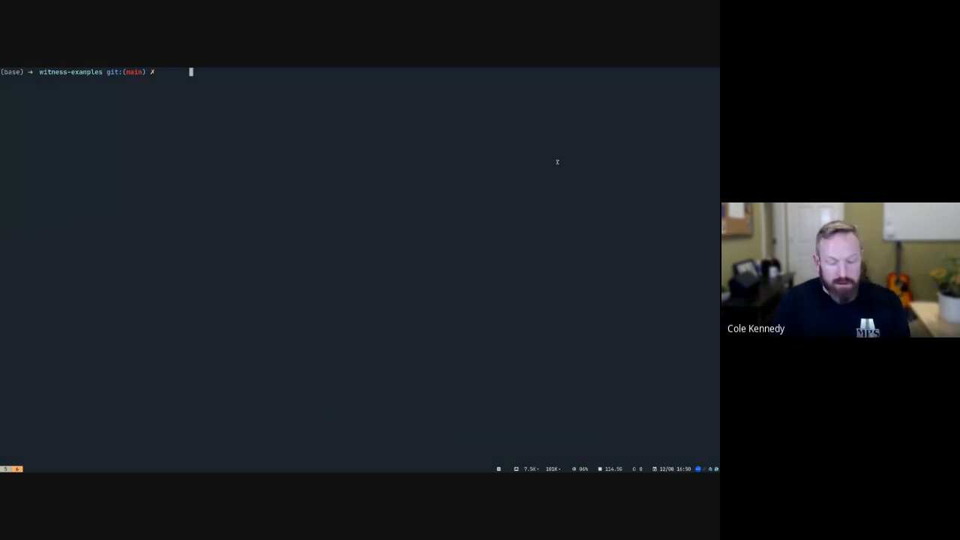
type("openssl genrsa -out policykey.pem 2048")
type("openssl rsa -in policykey.pem -outform PEM -pubout -out policypublic.pem")
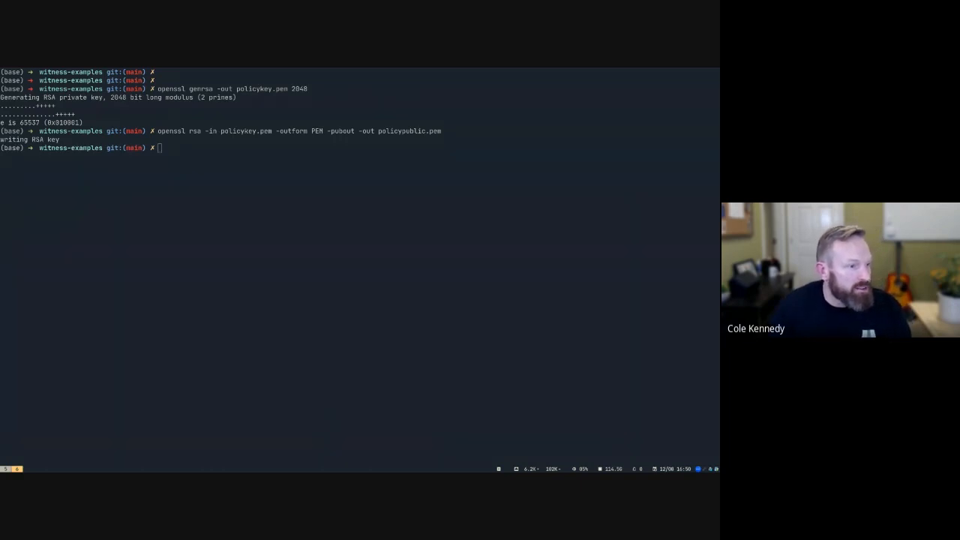
type("witness sign -k policykey.pem -f policy.json -o policy.signed.json")
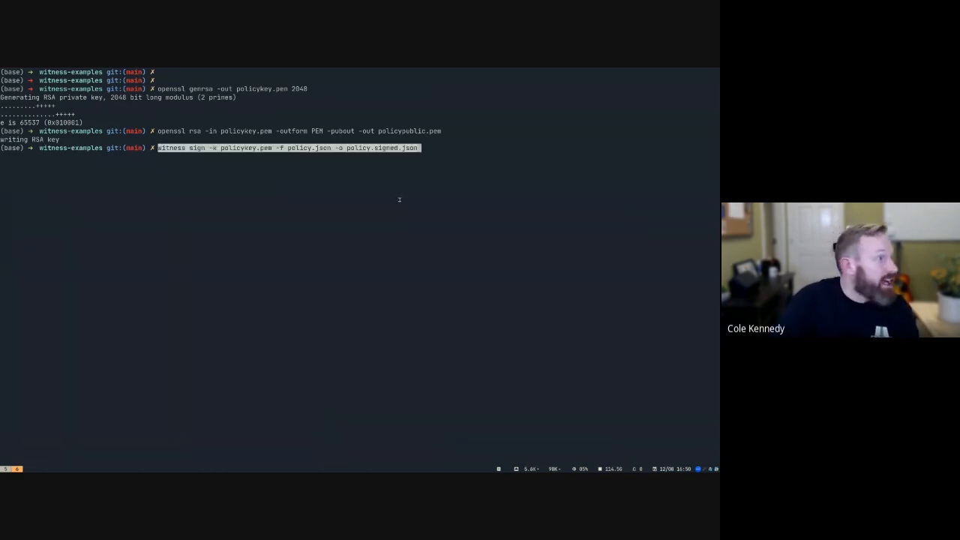